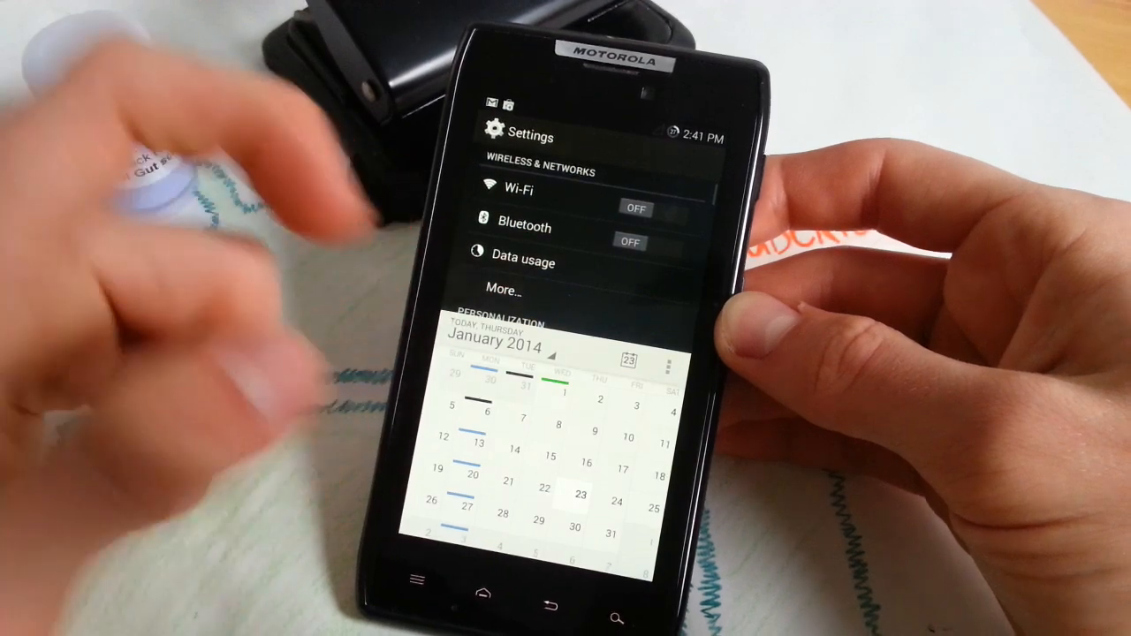
Step: In Settings > Lock screen, tick the Camera widget checkbox under Widgets
scroll("down", 3)
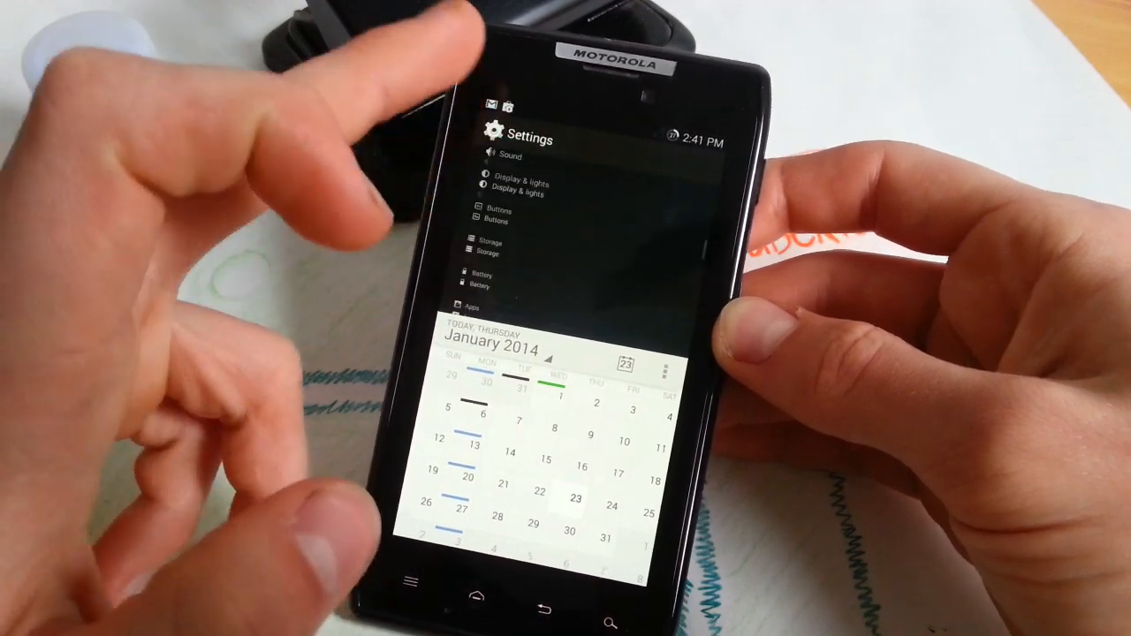
scroll("down", 3)
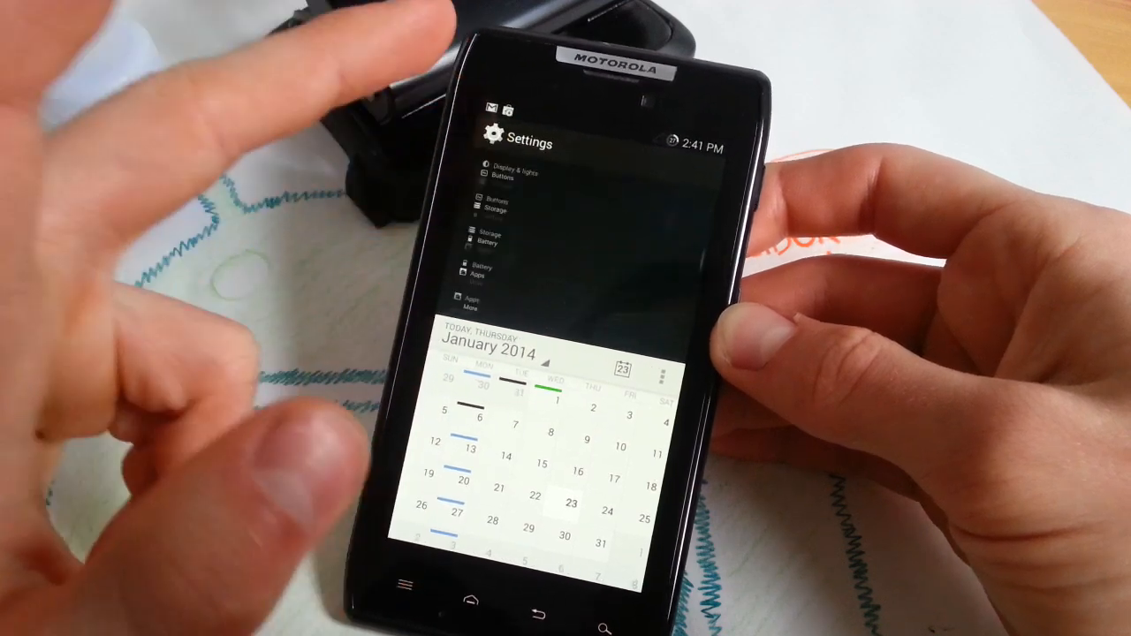
scroll("down", 3)
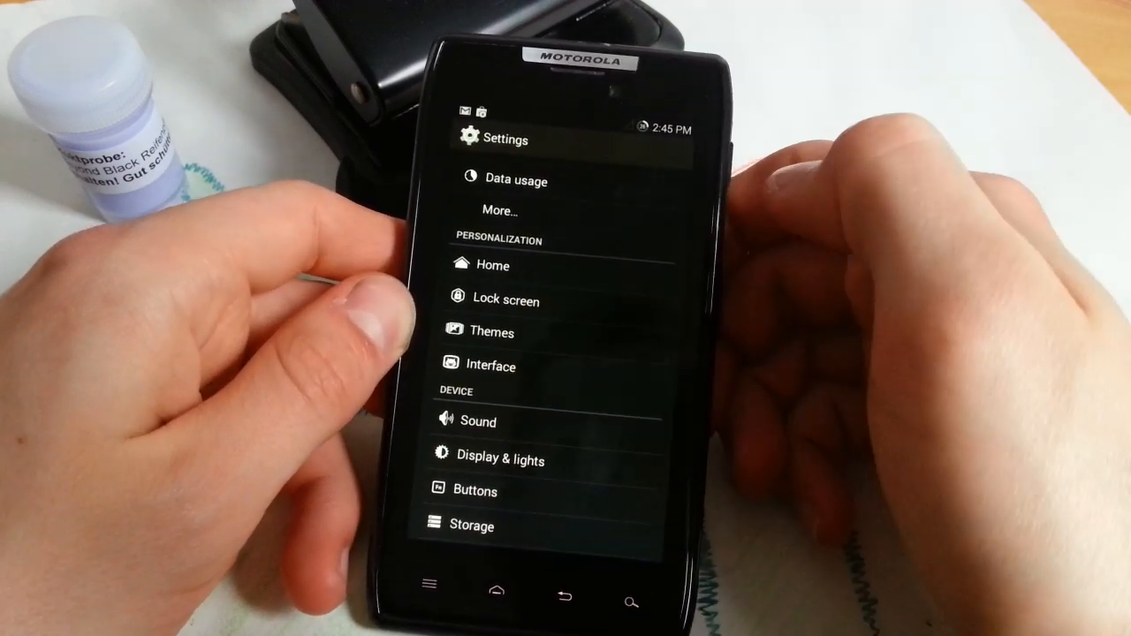
left_click(493, 332)
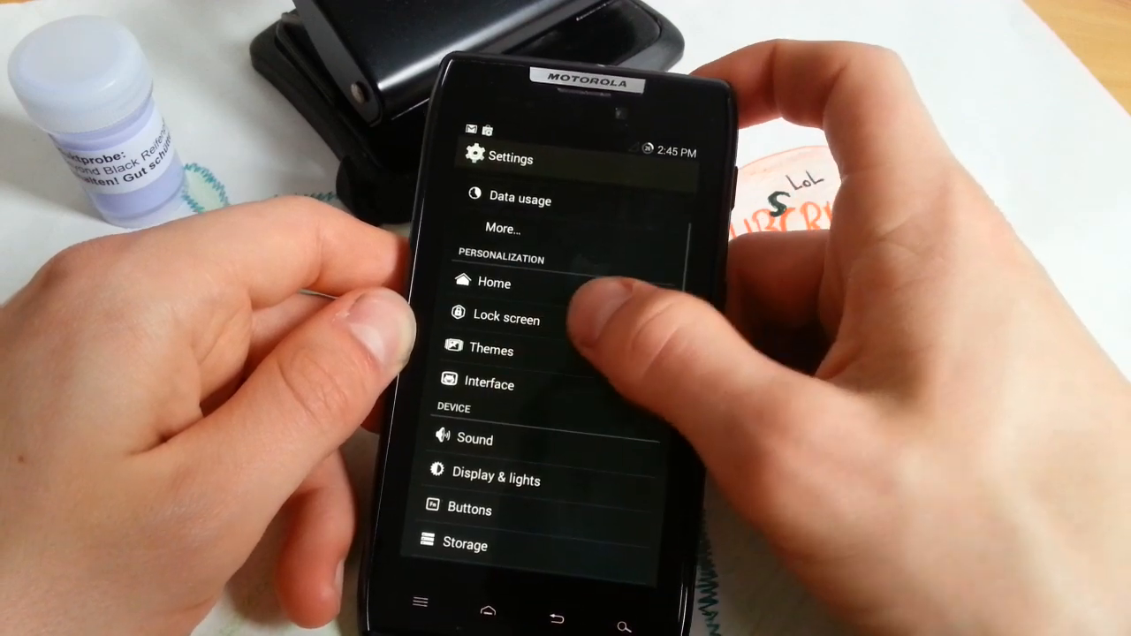
left_click(506, 317)
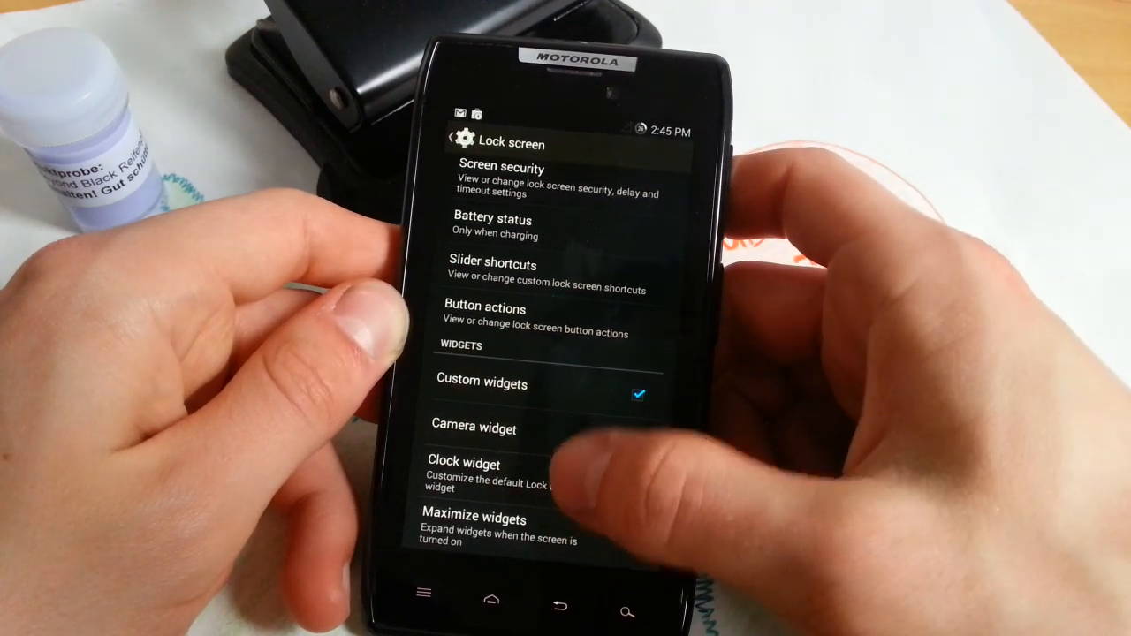
left_click(639, 428)
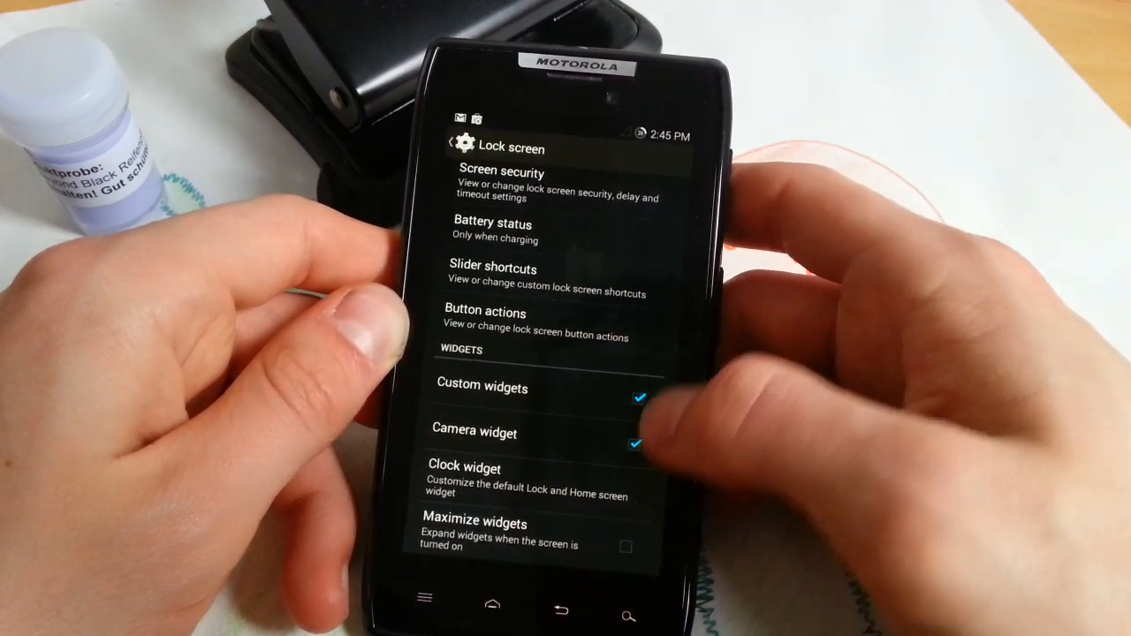
left_click(463, 467)
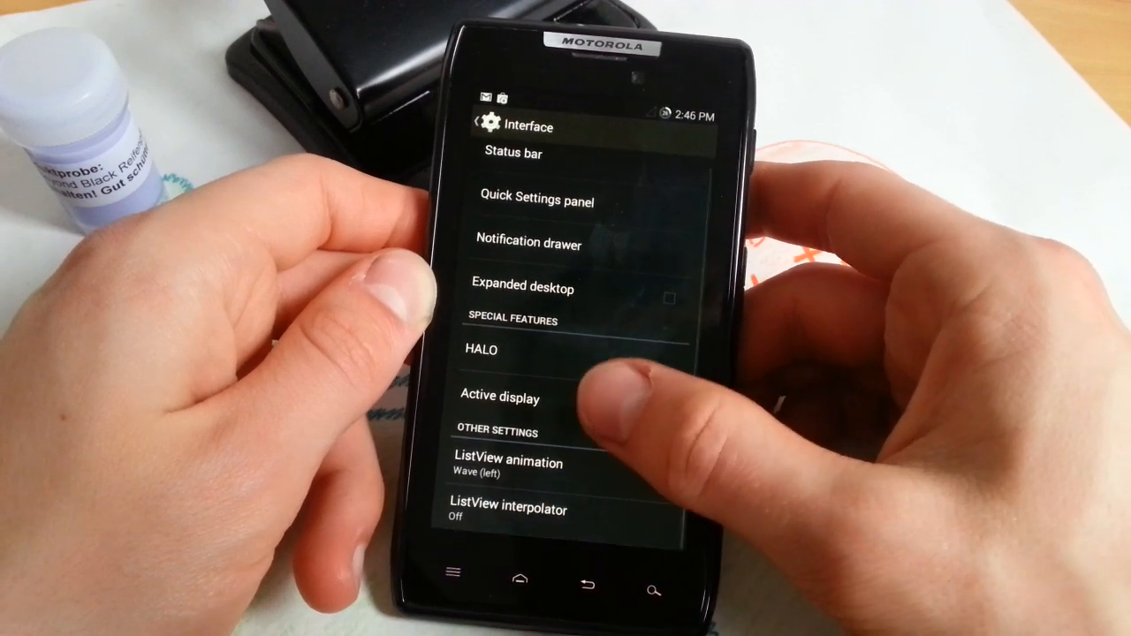
Step: Open Active display under Special features on the Interface page
left_click(499, 397)
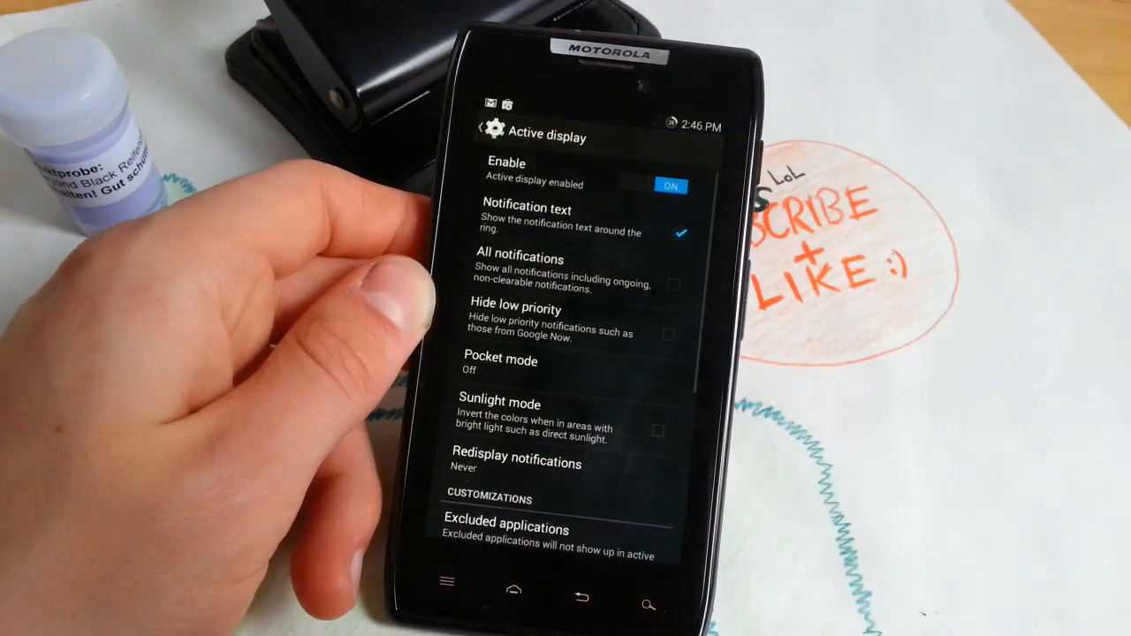